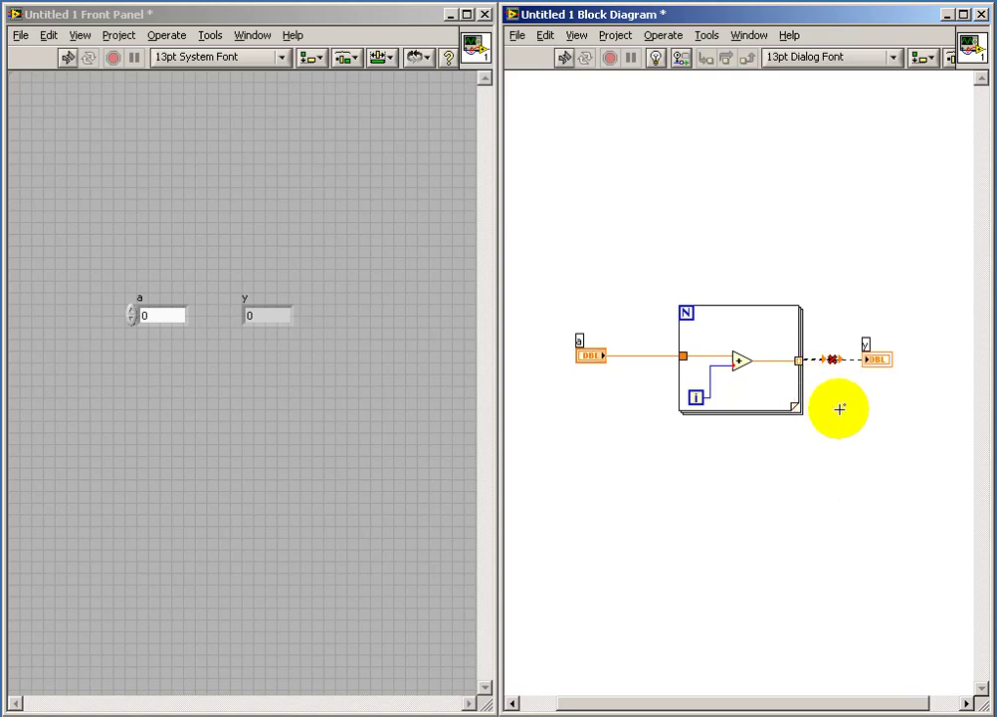
mouse_move(836, 402)
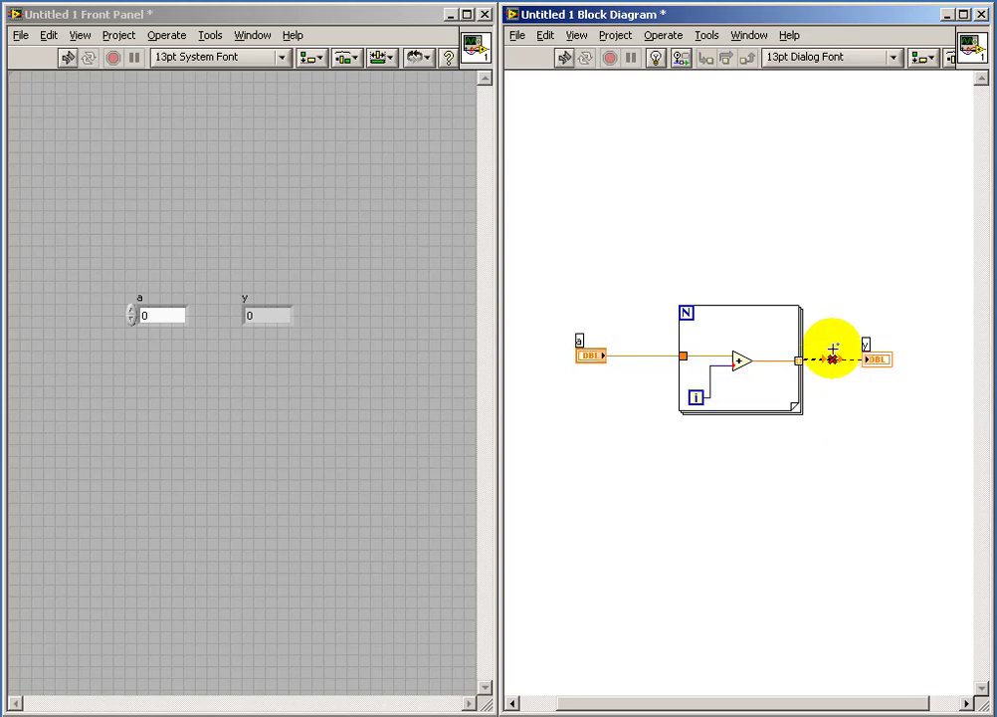
- Select the broken wire leading to the y indicator
left_click(458, 56)
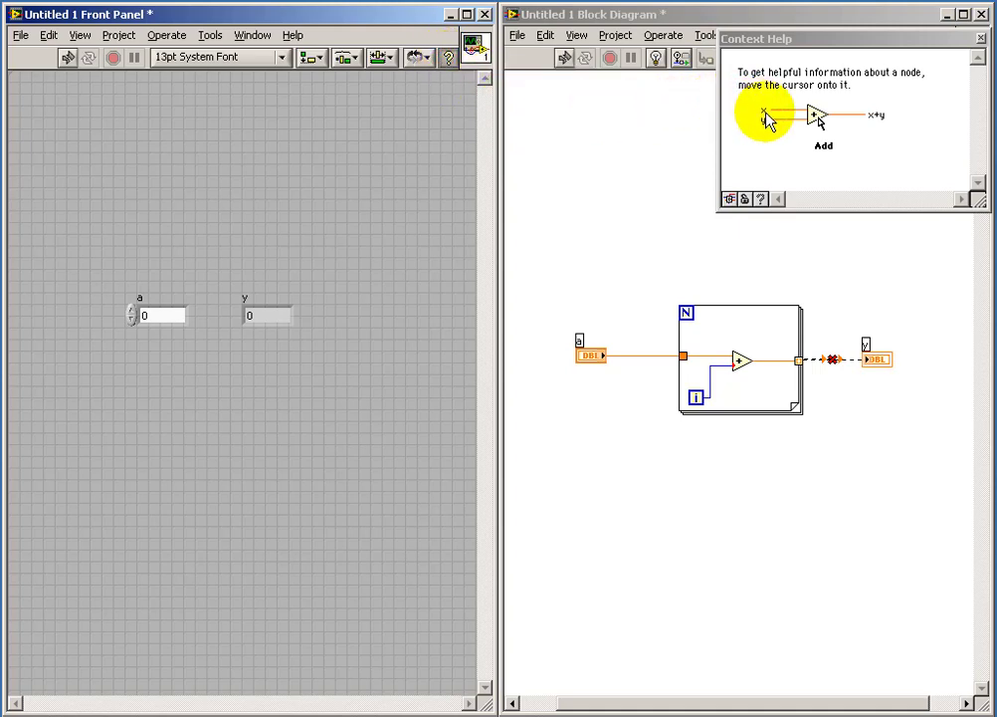
mouse_move(834, 360)
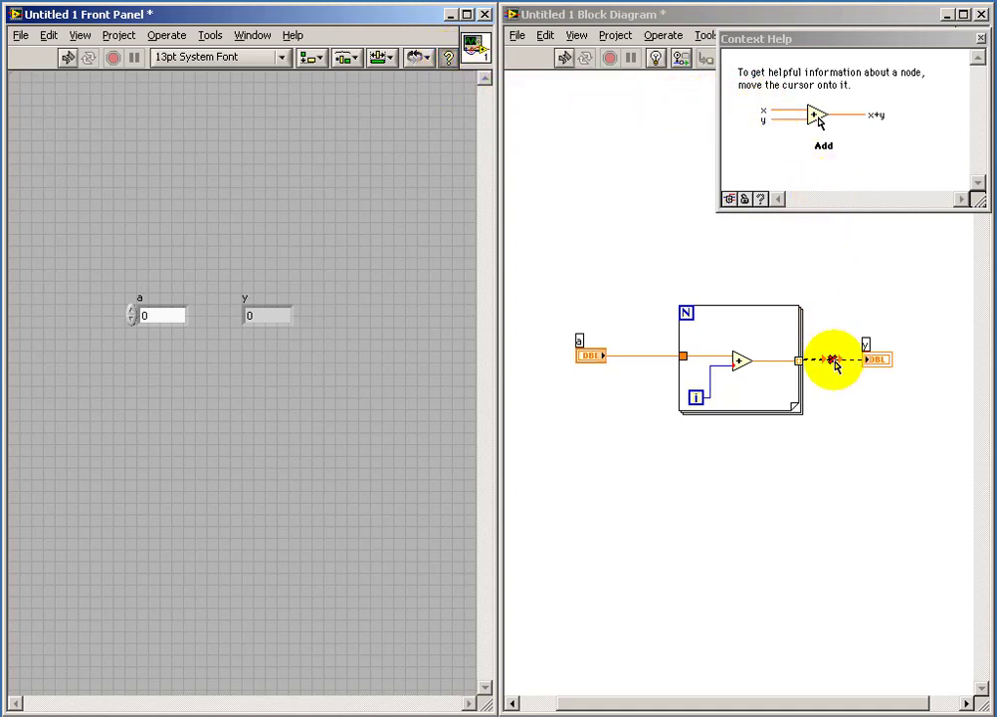
mouse_move(832, 362)
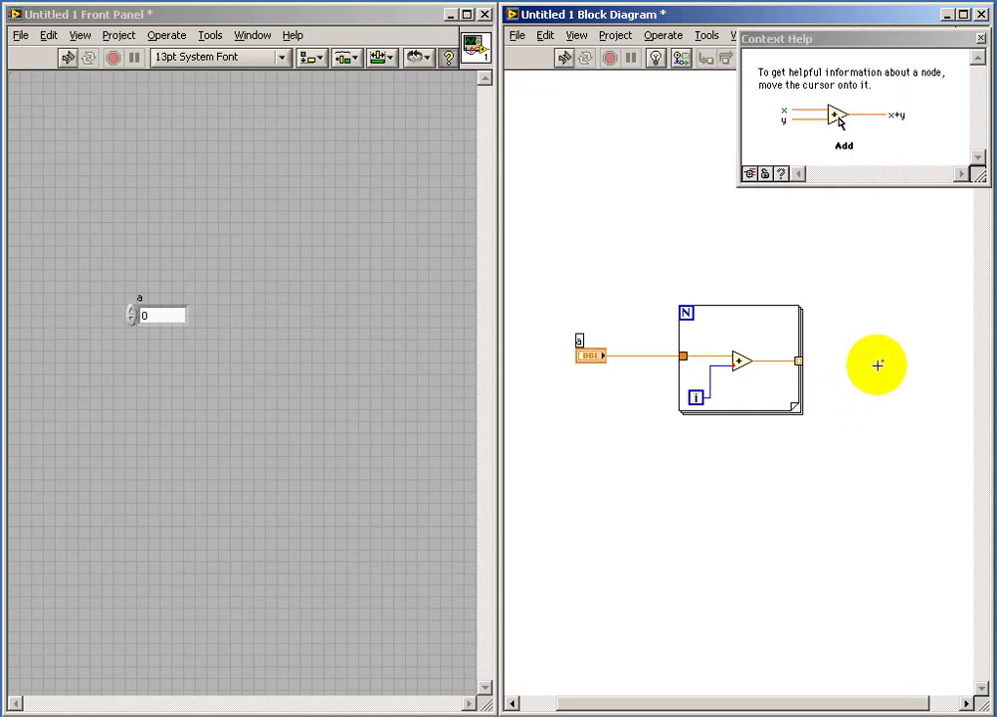
- Create a new y array indicator from the loop's output tunnel and close Context Help
right_click(798, 358)
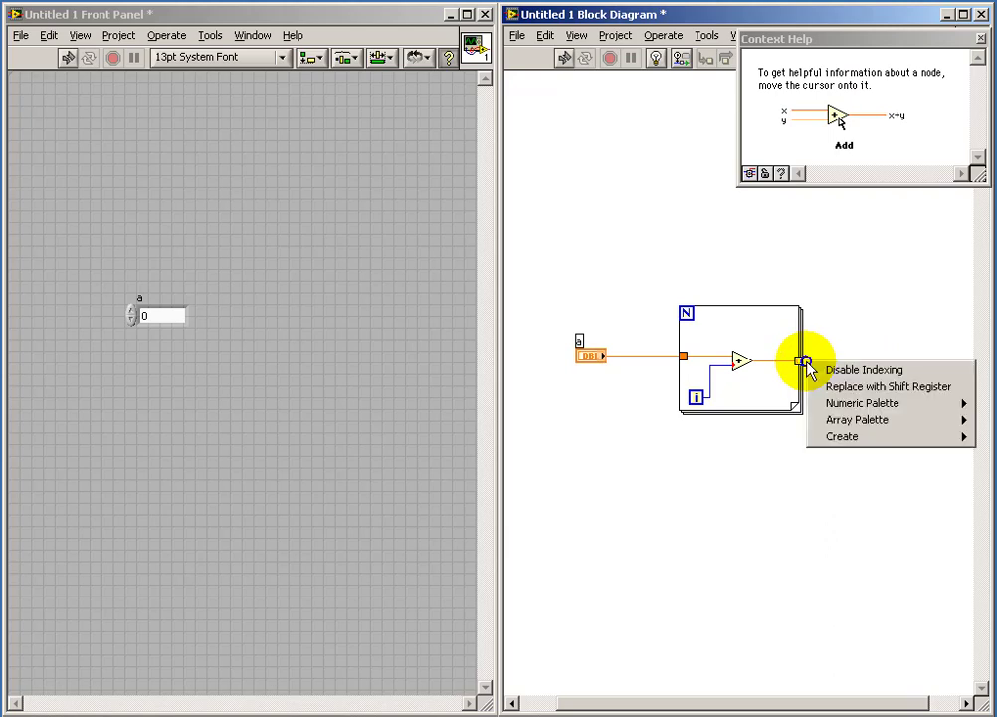
mouse_move(842, 436)
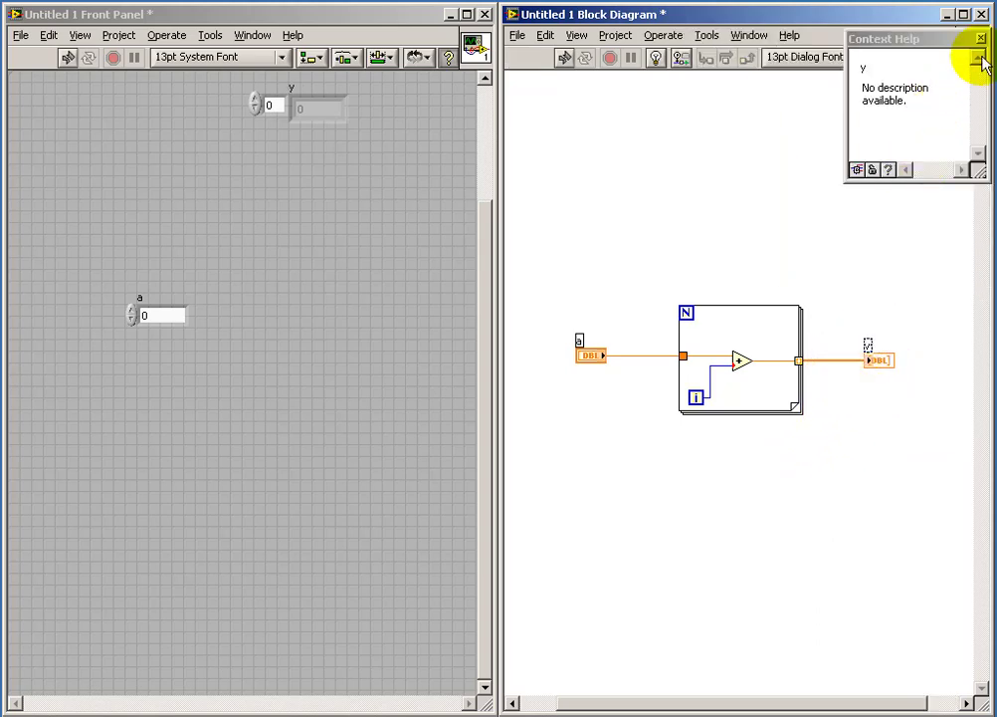
left_click(983, 36)
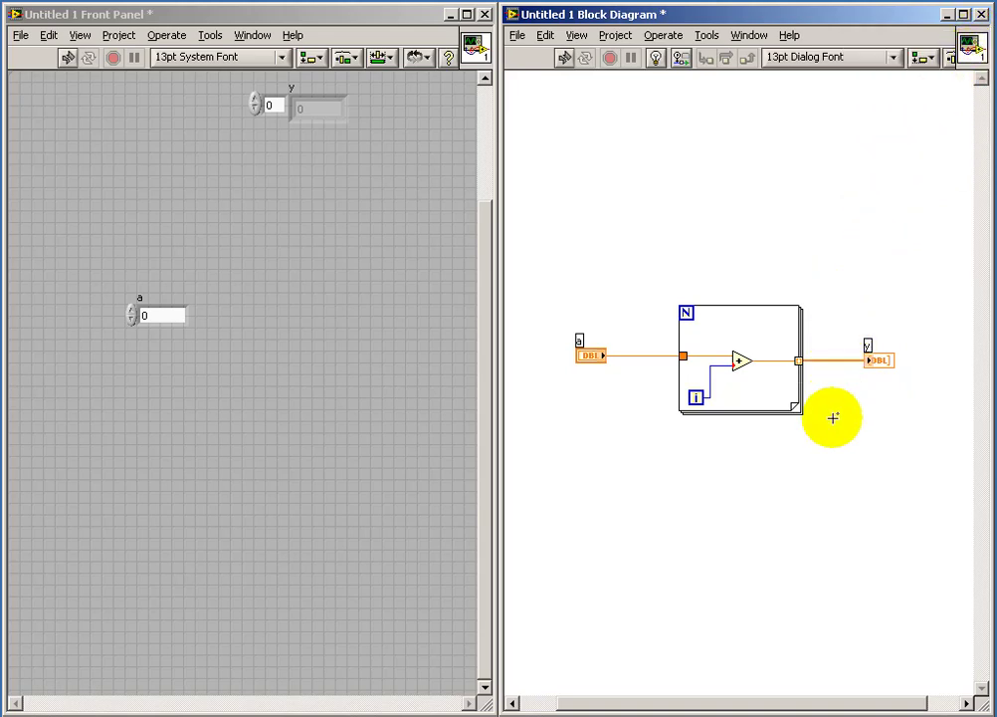
mouse_move(824, 454)
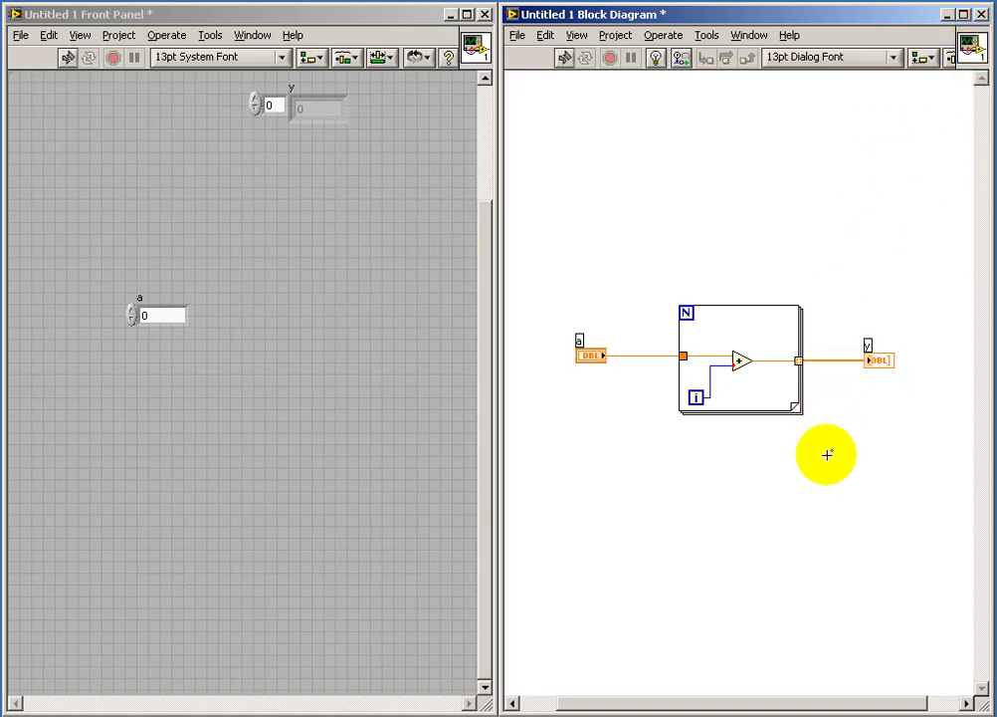
mouse_move(824, 454)
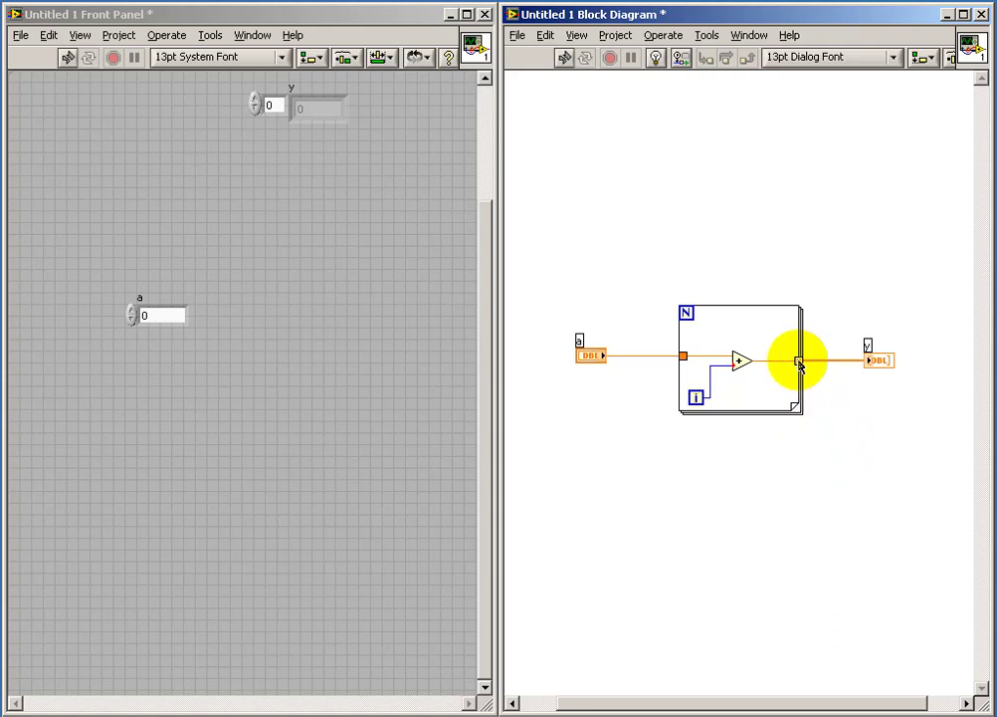
- Disable tunnel indexing and create a scalar indicator named y on the loop's output wire
left_click(796, 360)
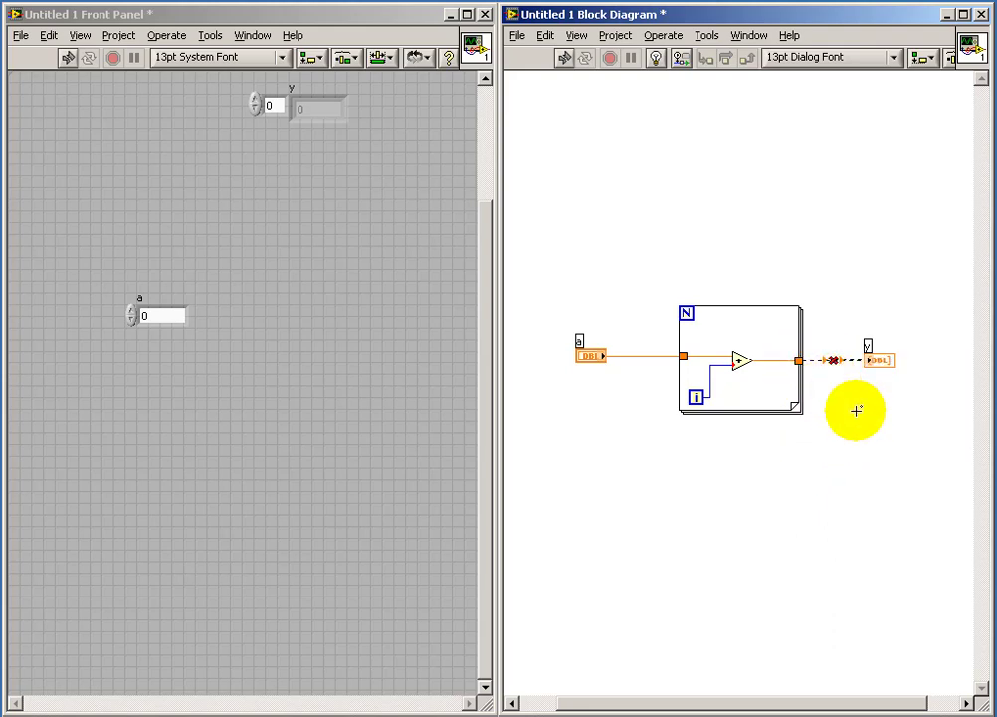
mouse_move(834, 364)
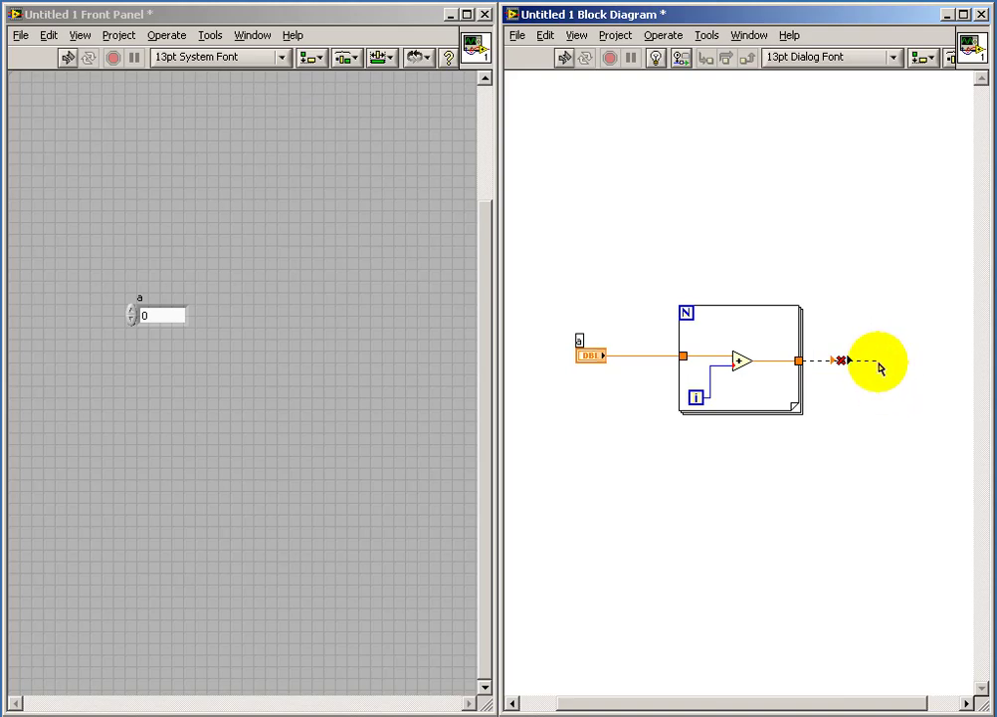
right_click(844, 360)
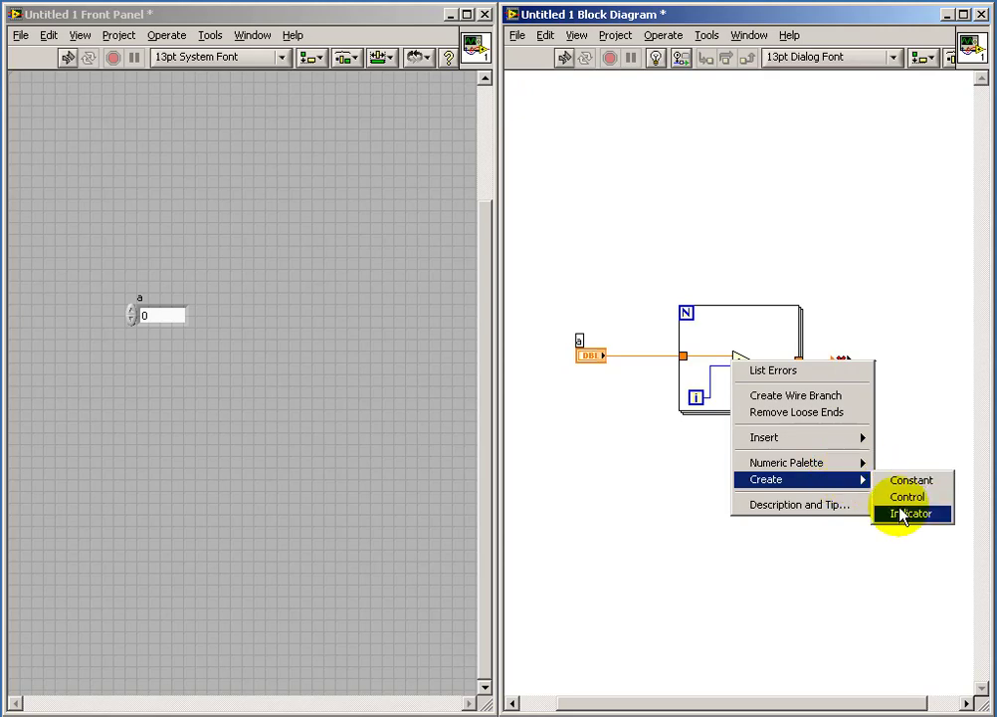
left_click(906, 512)
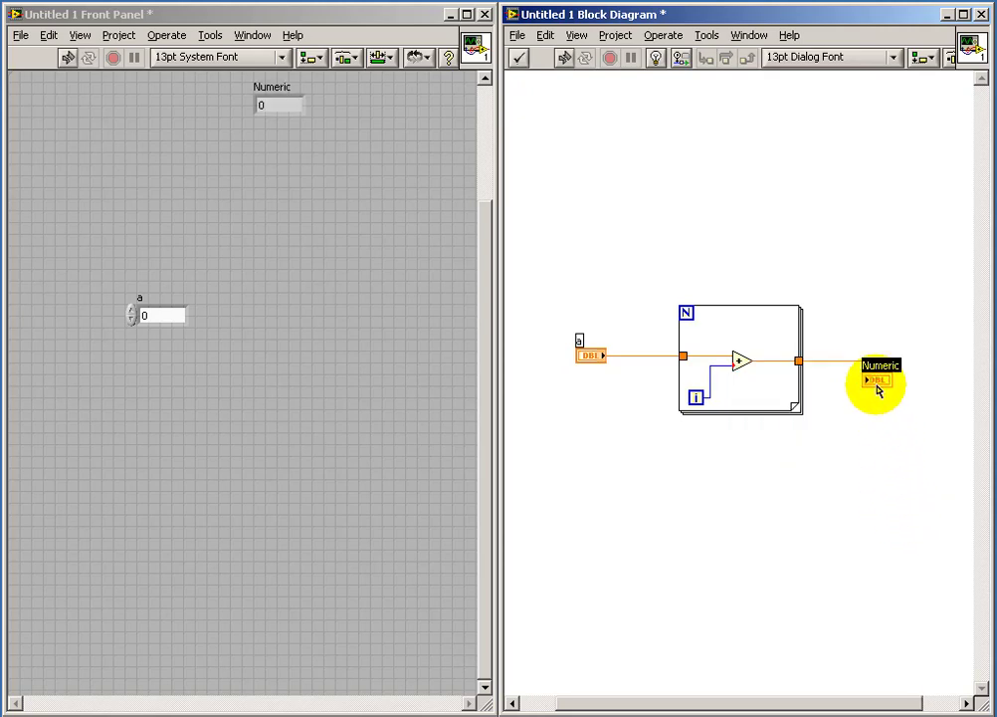
type("y")
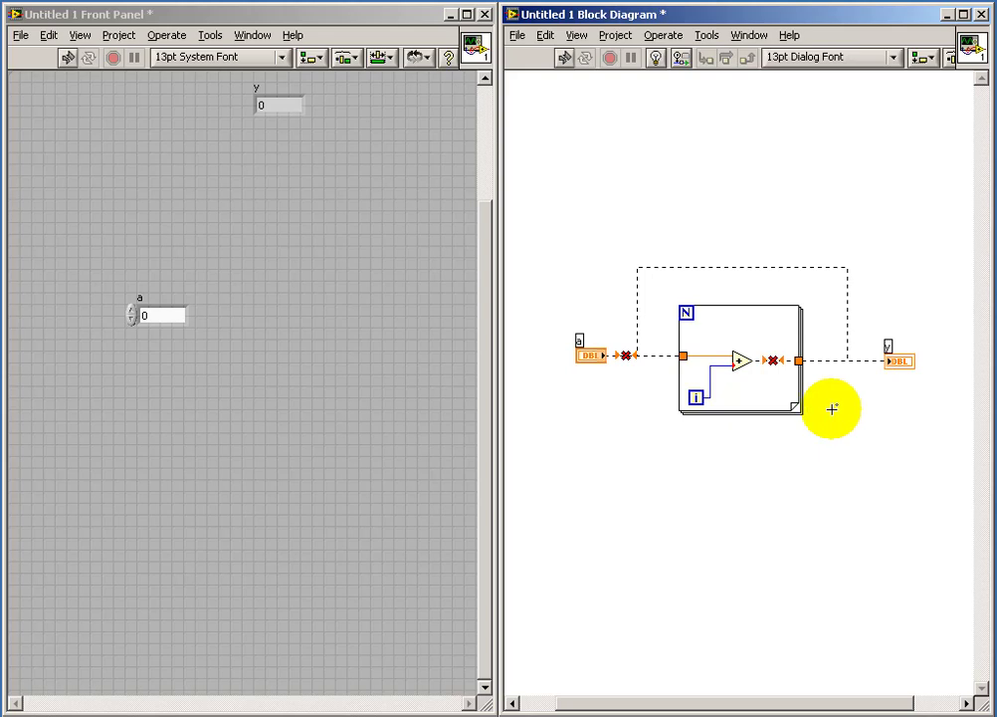
mouse_move(625, 359)
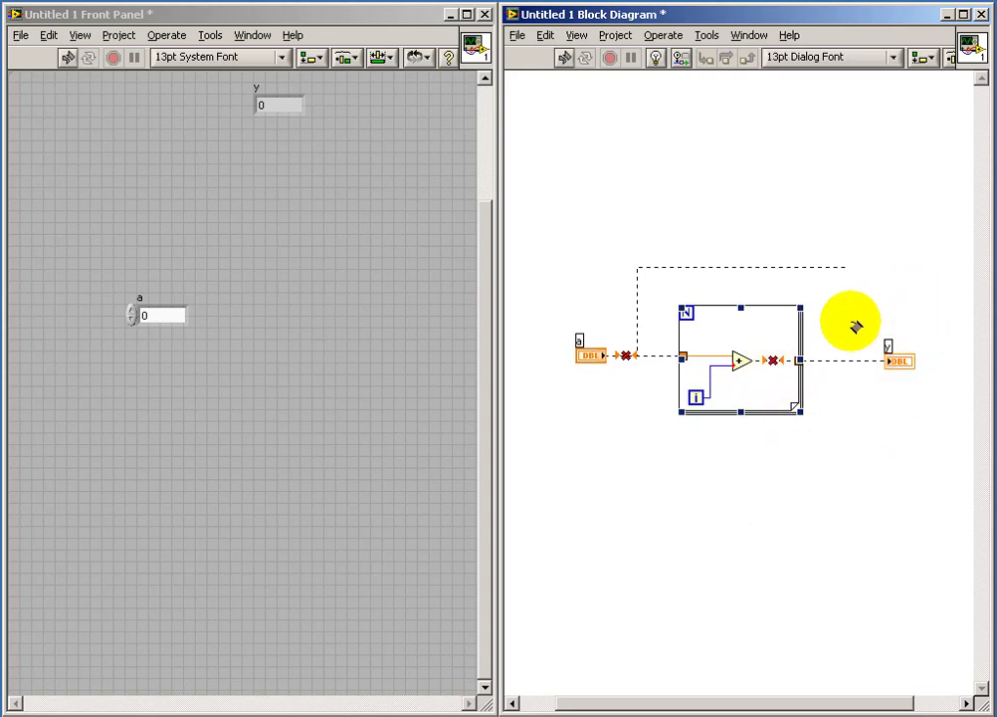
mouse_move(848, 327)
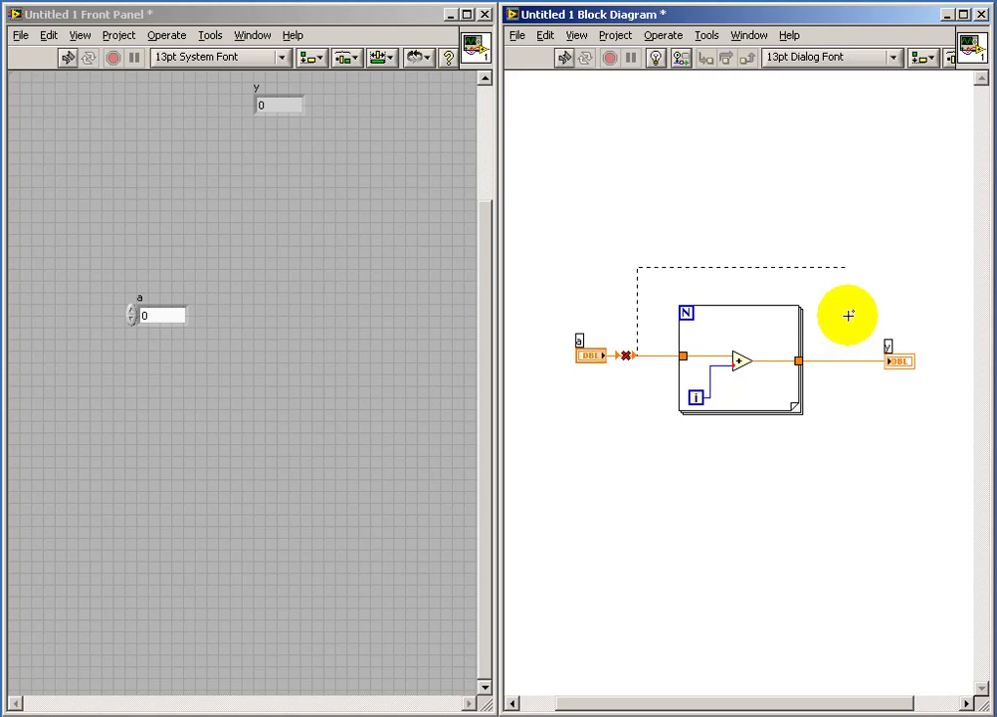
- Remove all broken wires from the diagram via Edit
left_click(550, 35)
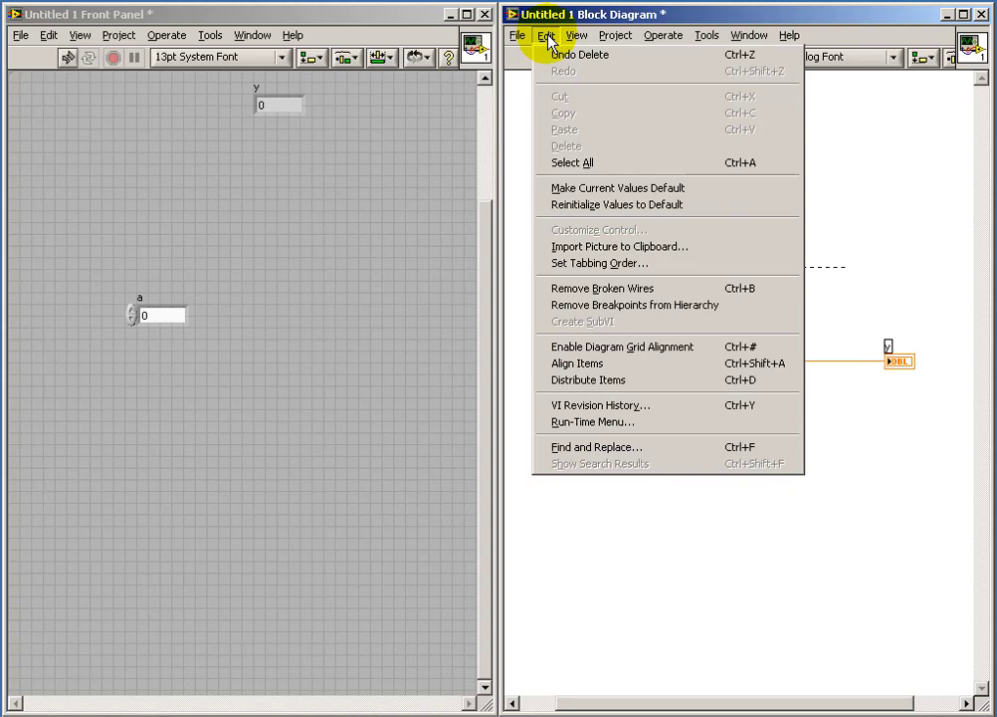
mouse_move(615, 286)
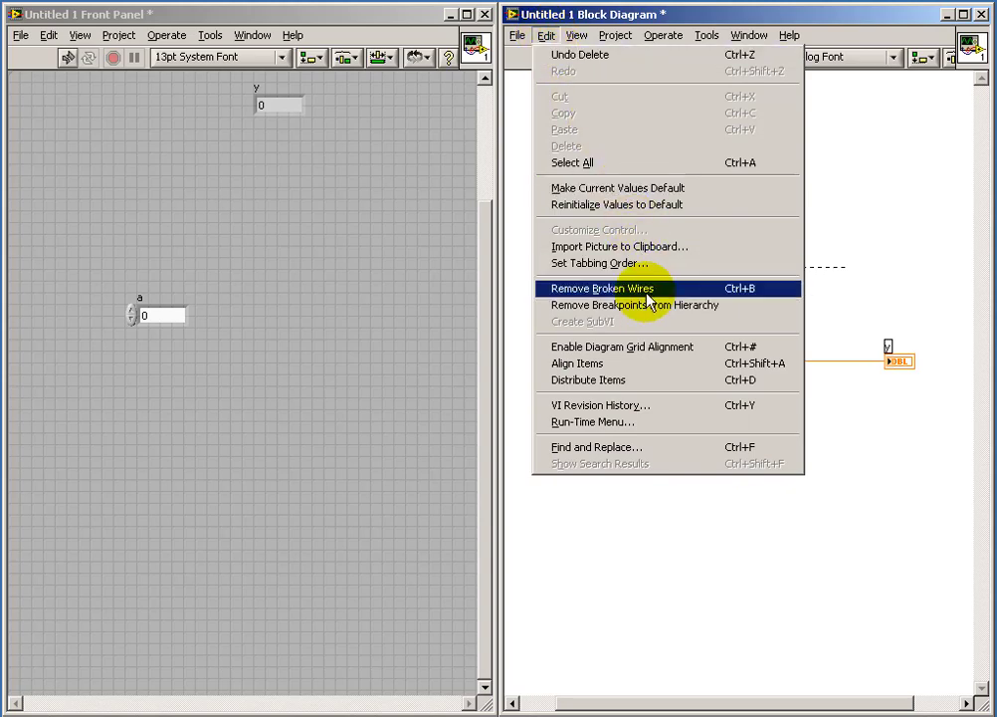
left_click(603, 286)
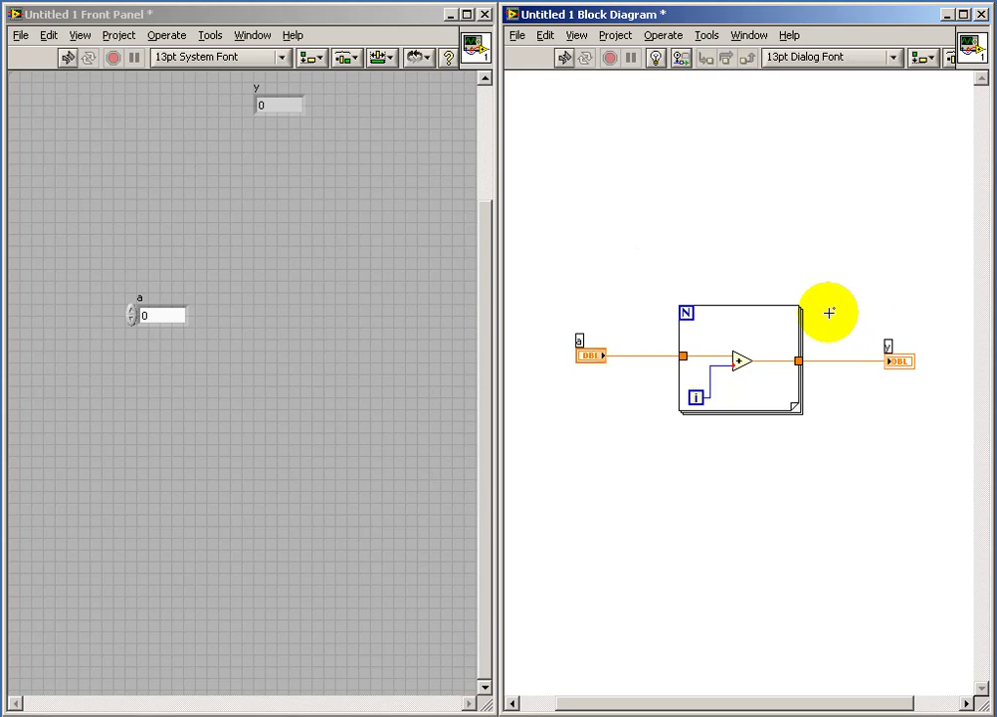
mouse_move(774, 219)
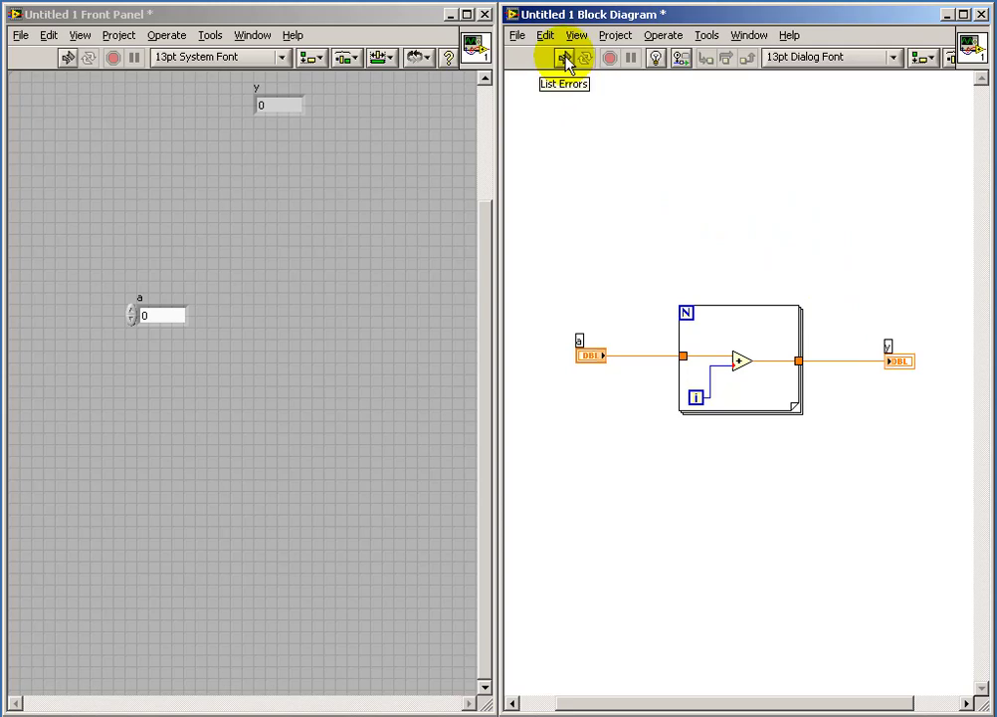
- Locate the 'N is not wired' error and give N a constant of 100, moved clear of the loop
left_click(557, 56)
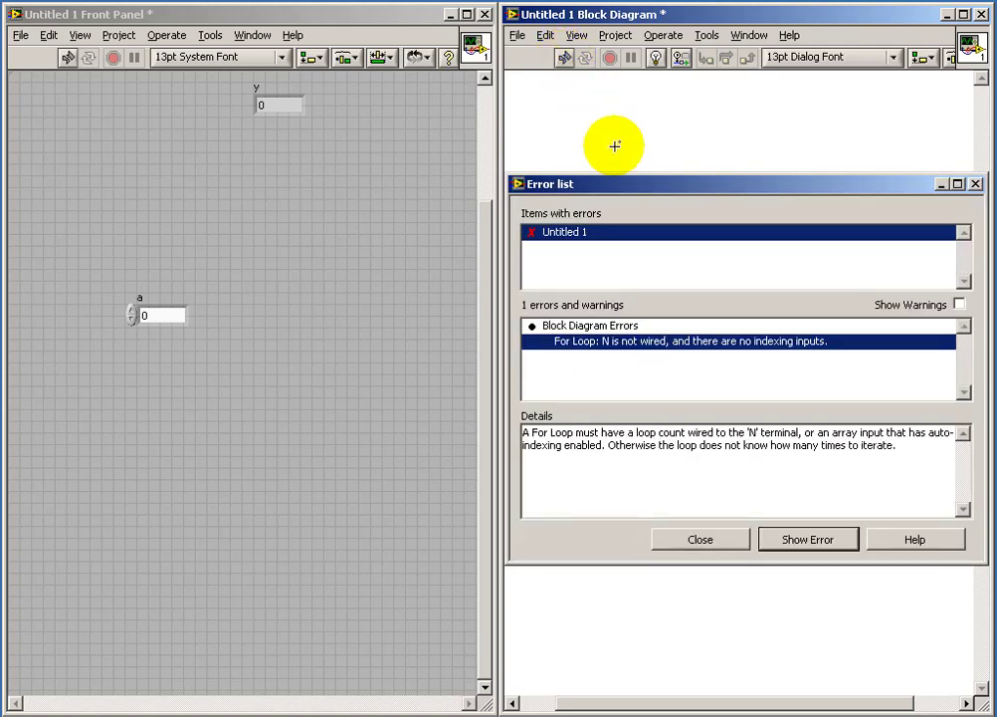
mouse_move(655, 348)
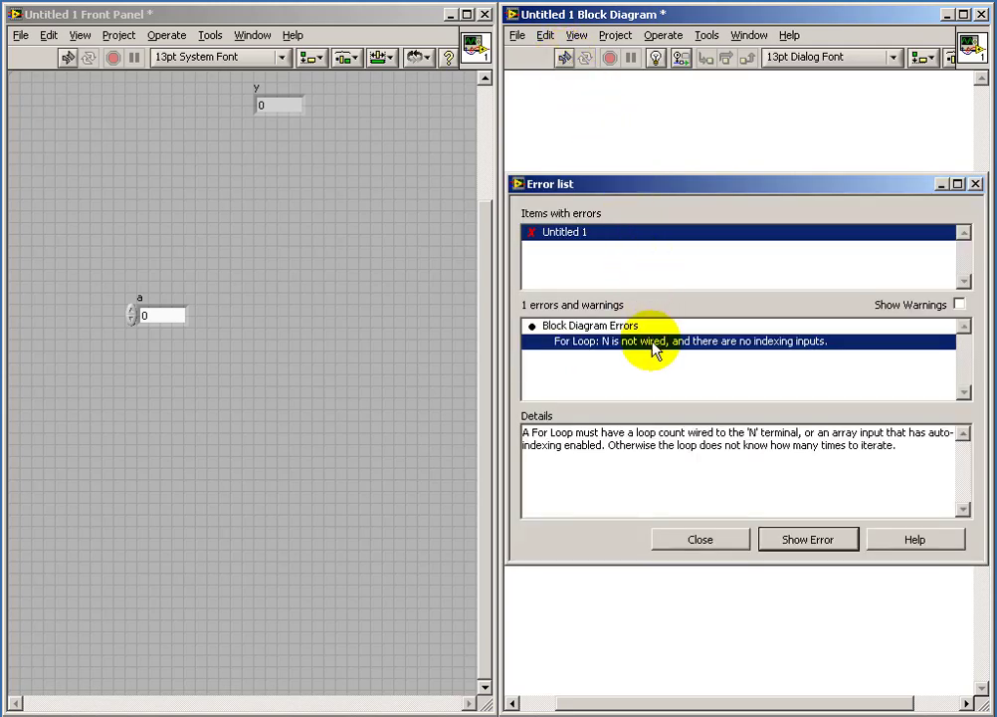
left_click(701, 538)
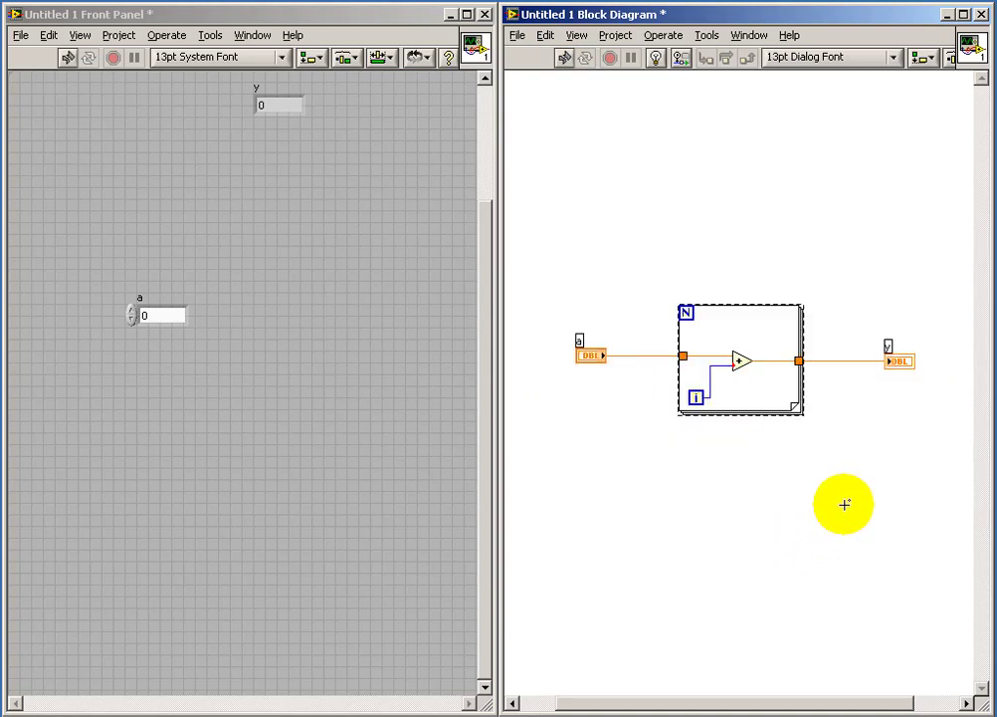
mouse_move(603, 263)
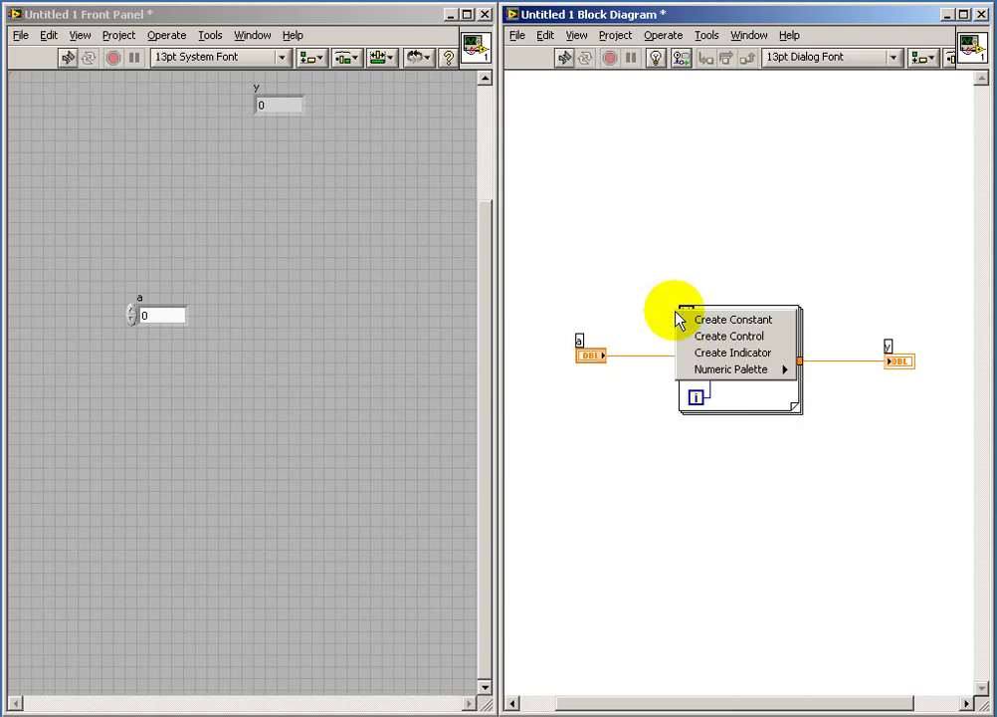
mouse_move(713, 336)
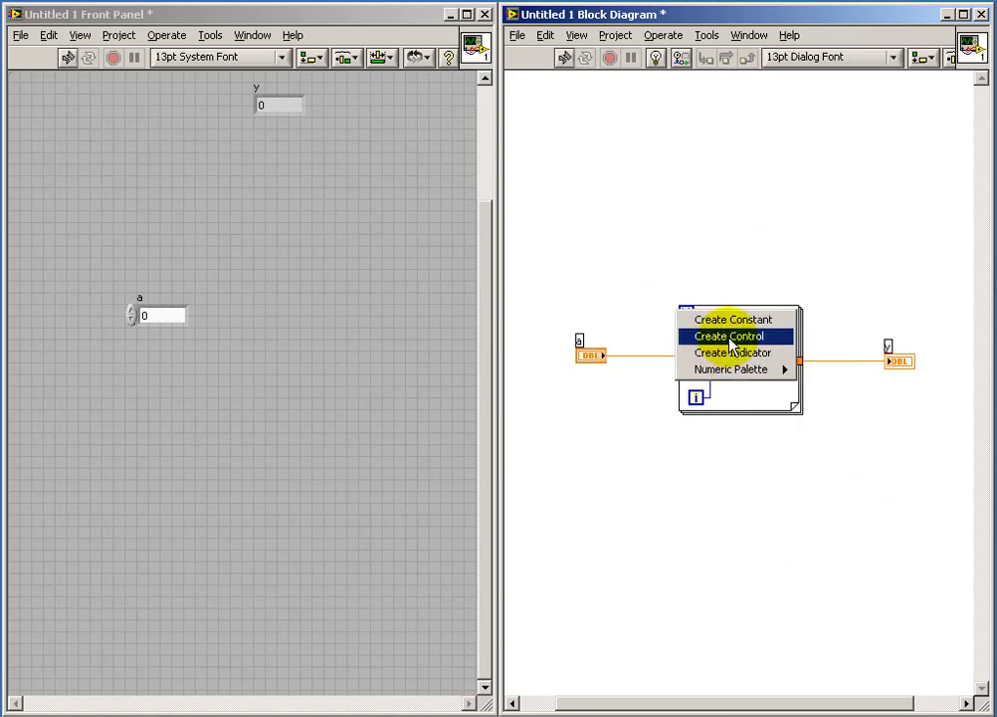
left_click(733, 335)
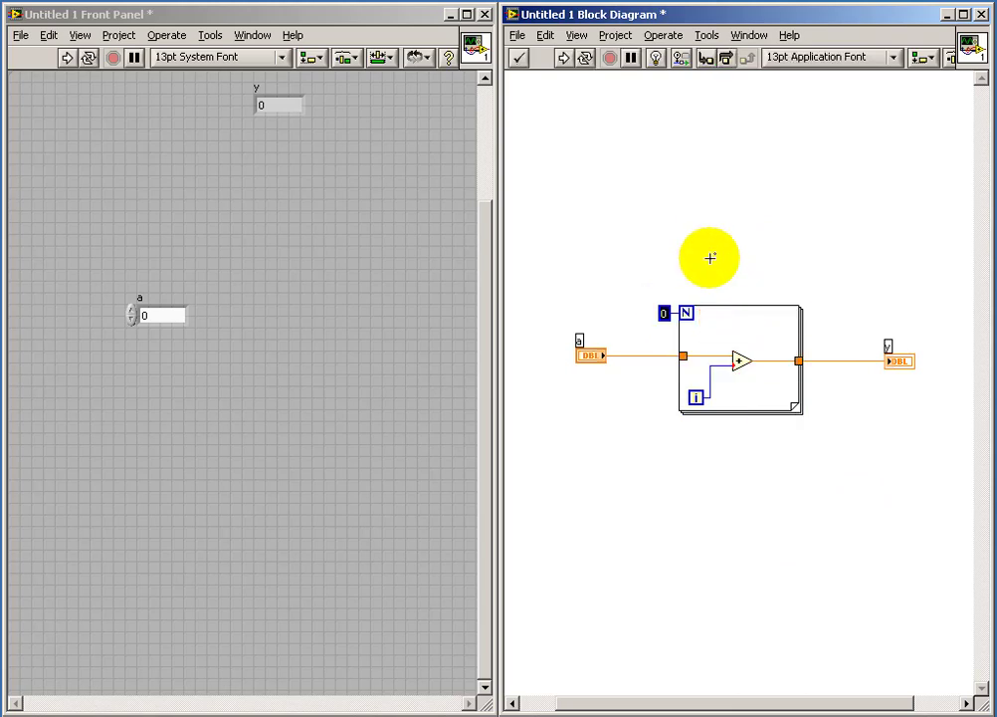
type("100")
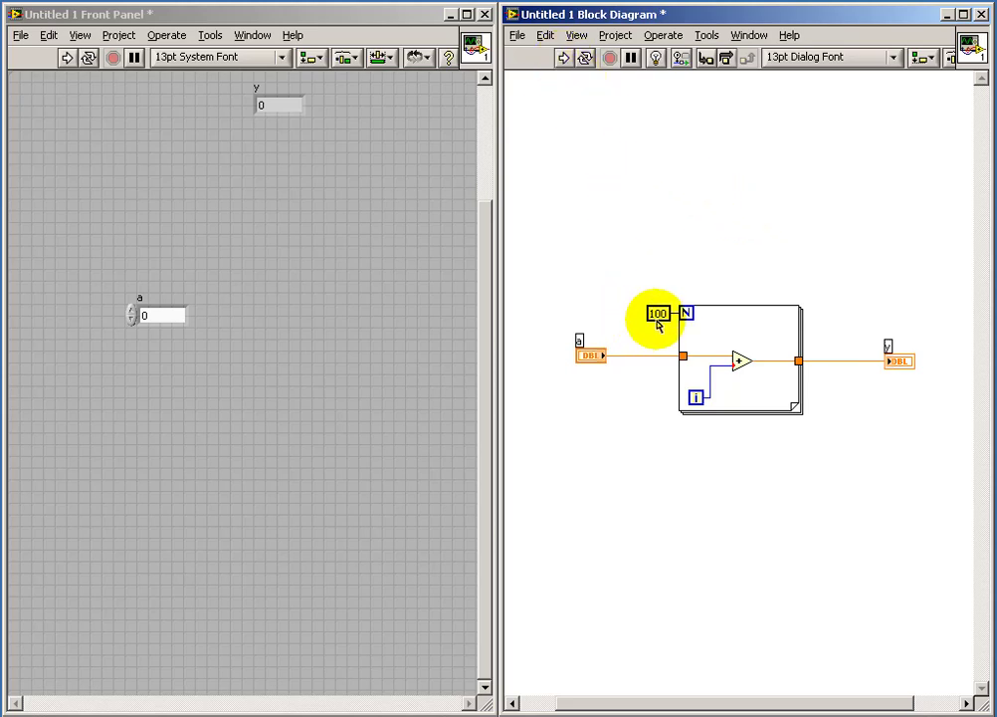
left_click_drag(657, 319, 593, 294)
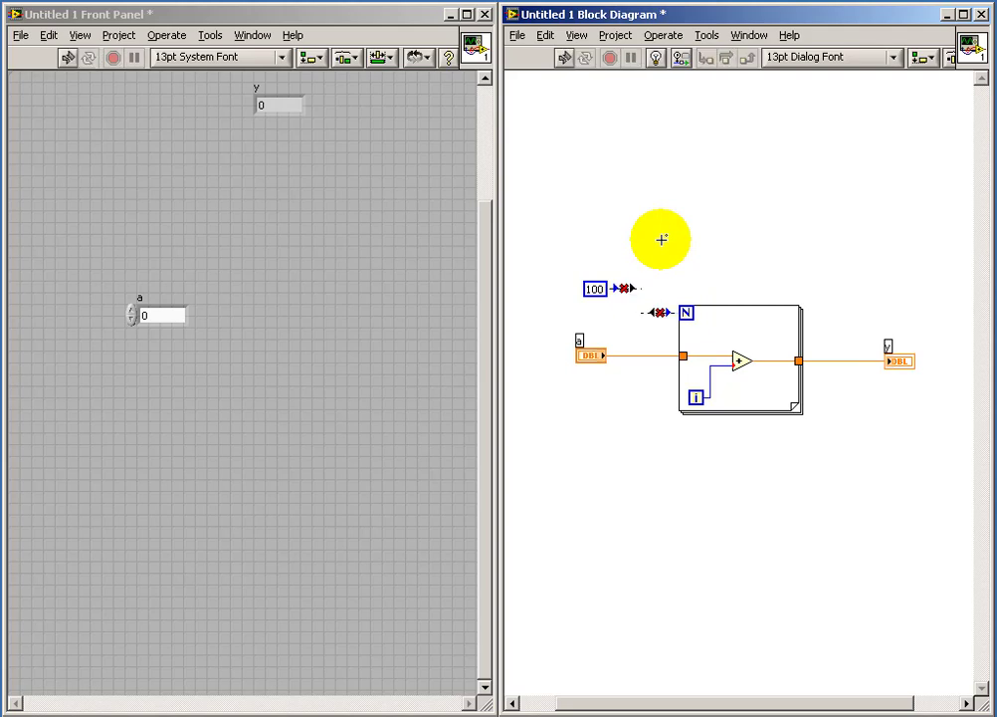
mouse_move(712, 227)
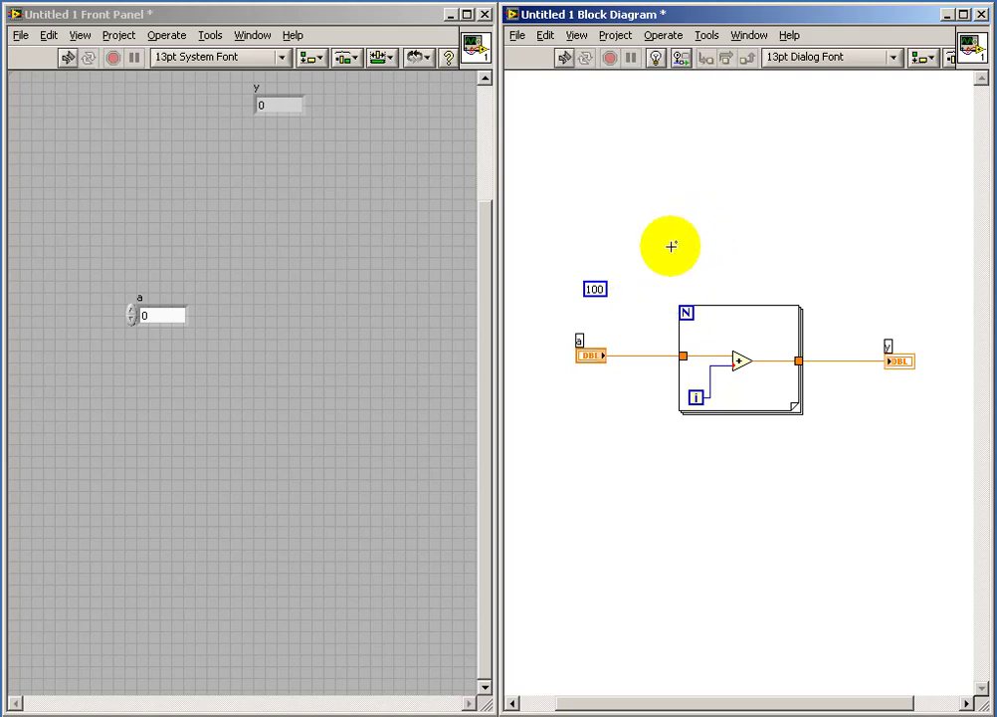
mouse_move(627, 307)
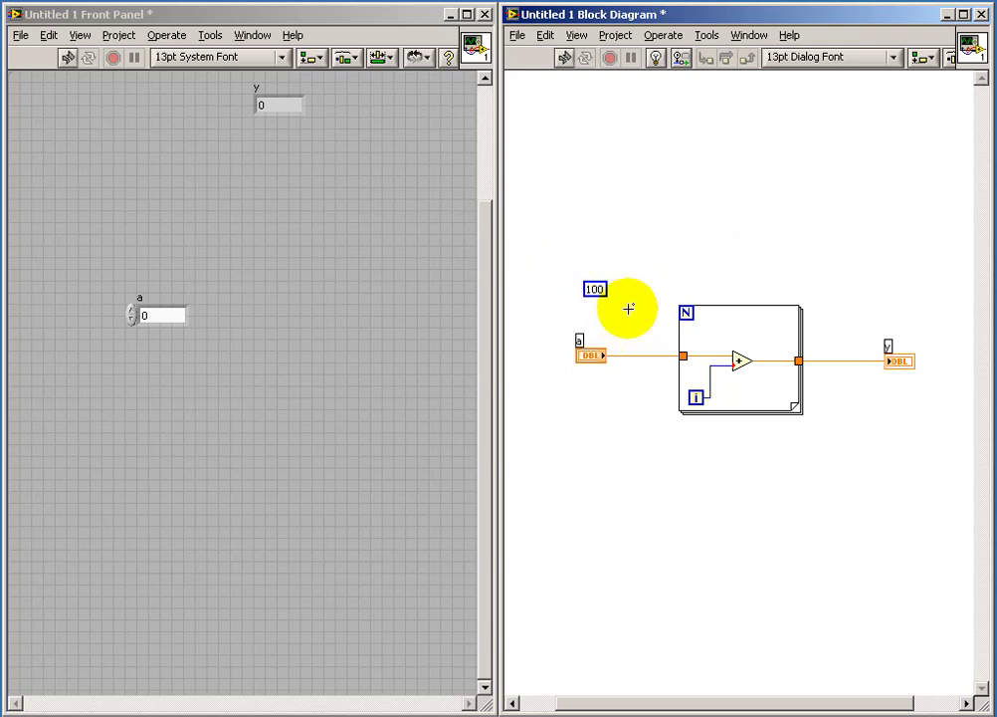
mouse_move(577, 135)
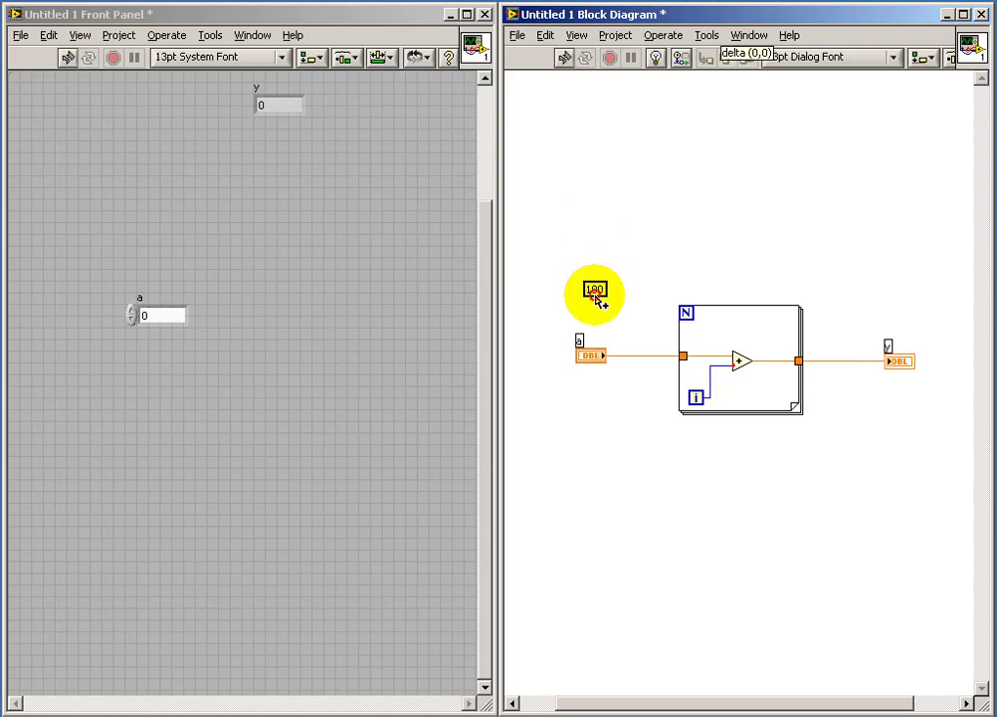
- Copy the numeric constant next to the loop's N terminal to feed the count
left_click_drag(593, 294, 661, 326)
type("50")
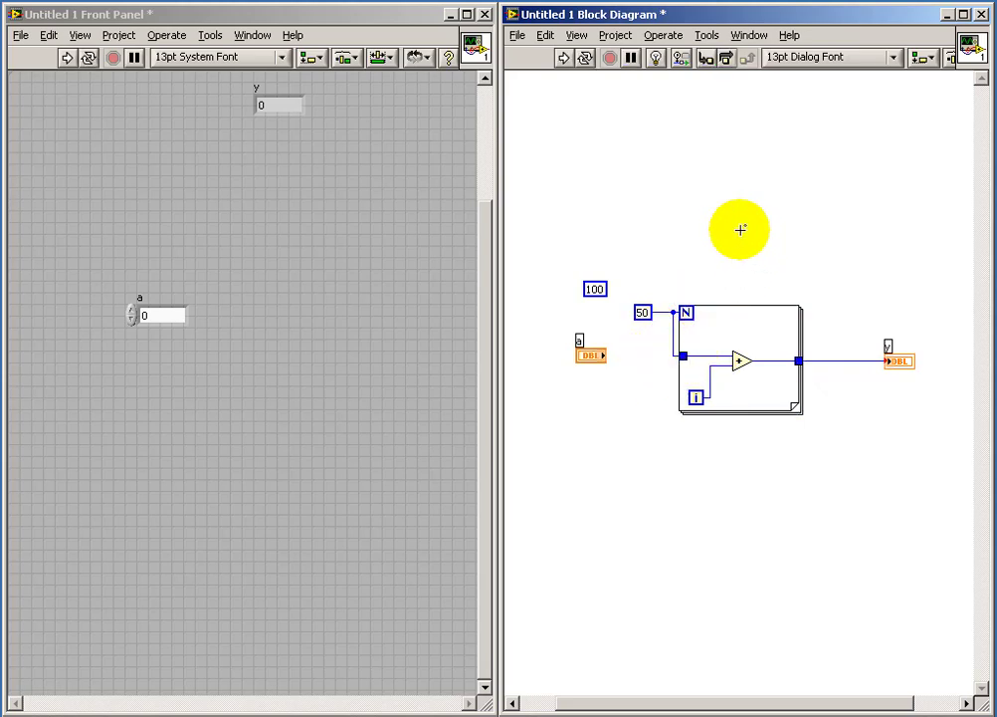
mouse_move(756, 226)
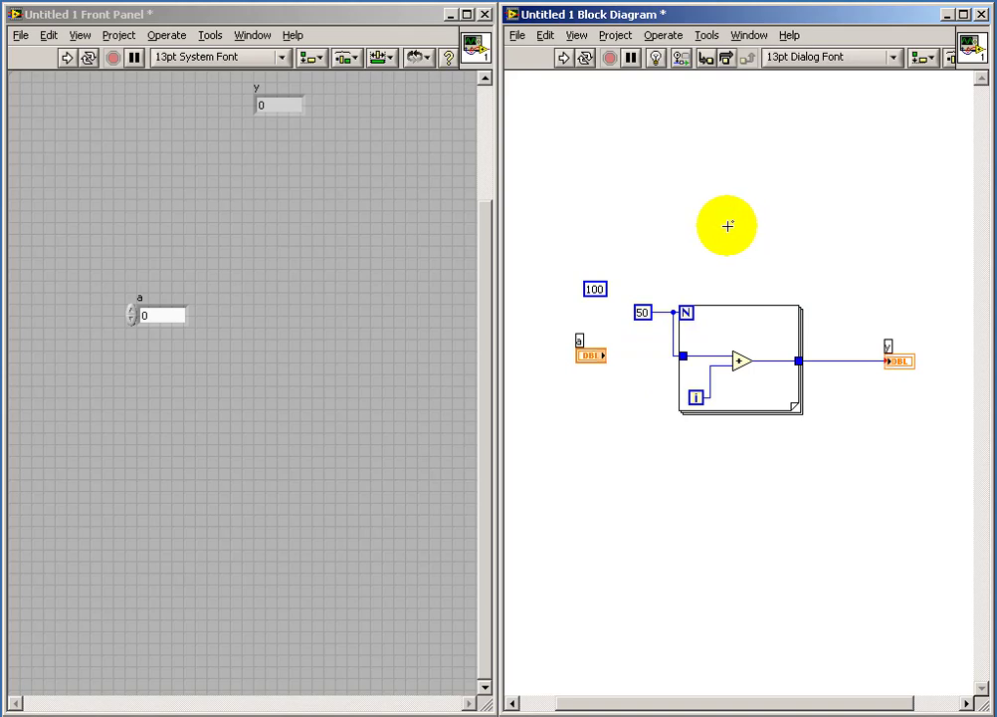
mouse_move(549, 386)
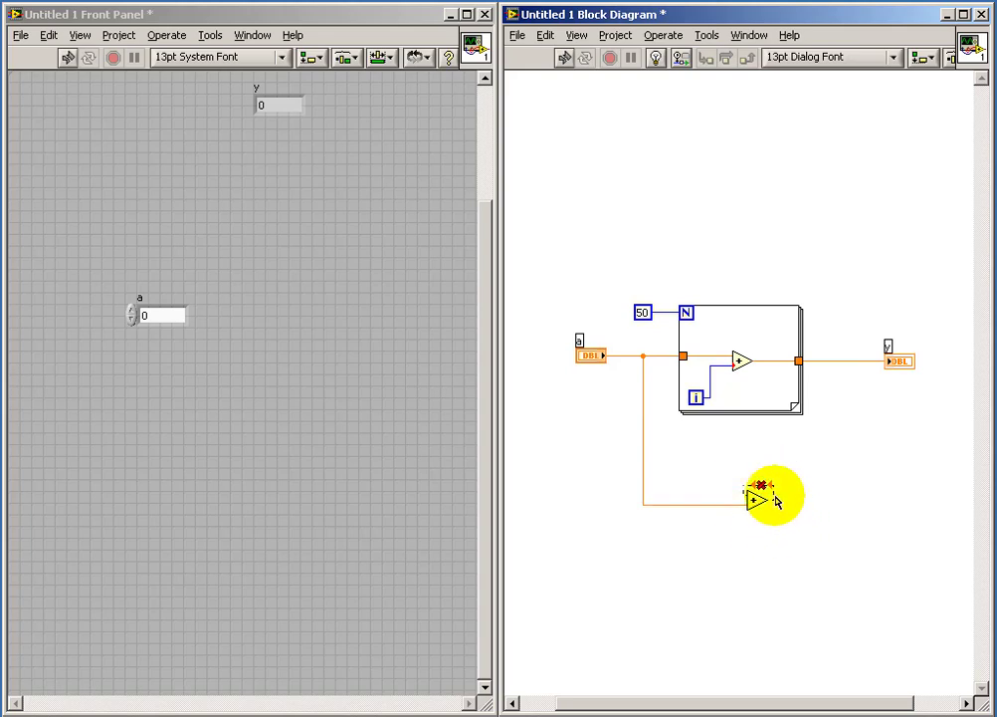
mouse_move(765, 510)
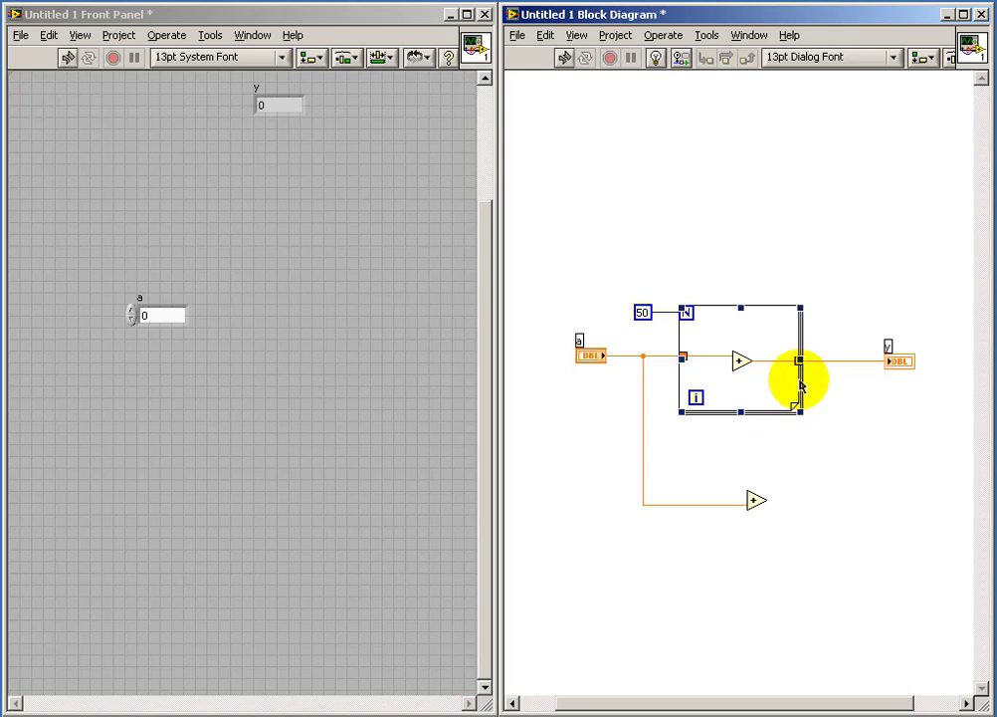
- Wire the second Add node's output up to the loop's output tunnel
left_click_drag(796, 382, 834, 361)
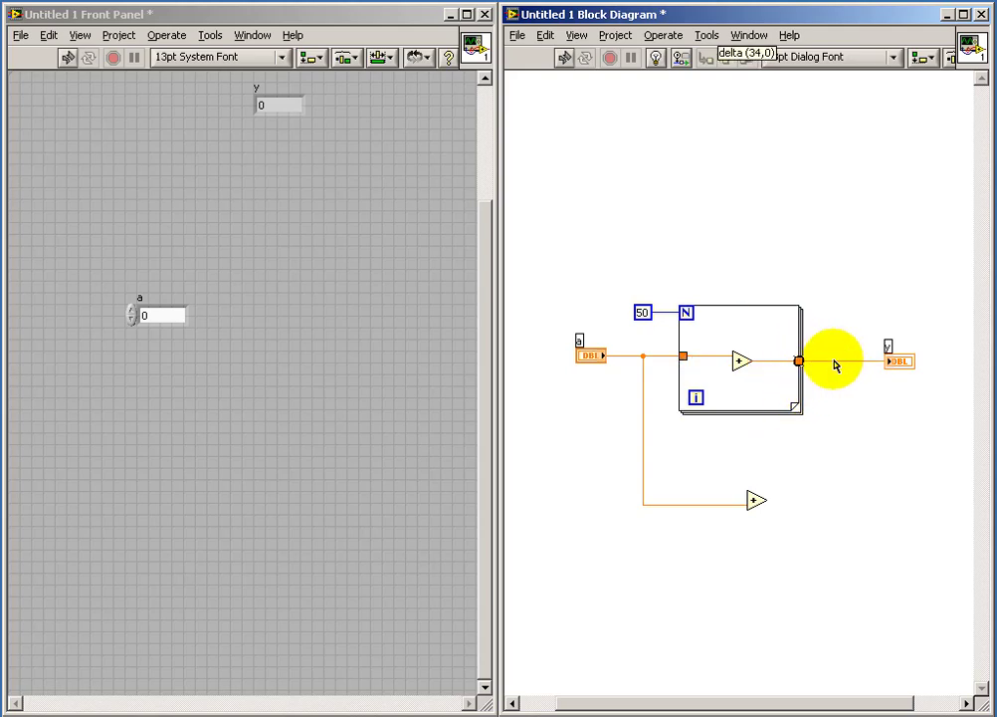